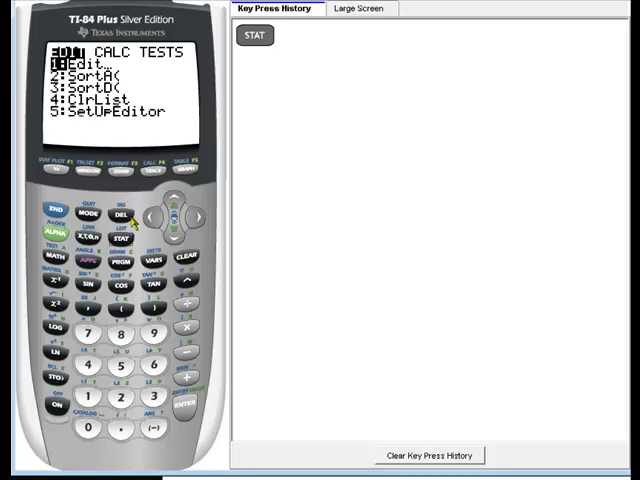
pyautogui.moveTo(90, 400)
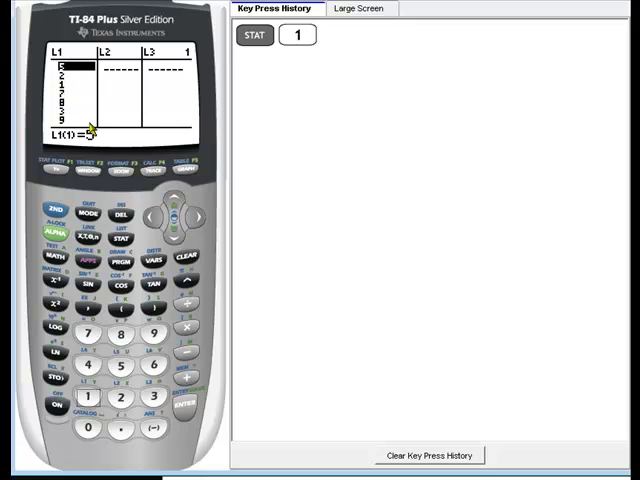
pyautogui.moveTo(172, 196)
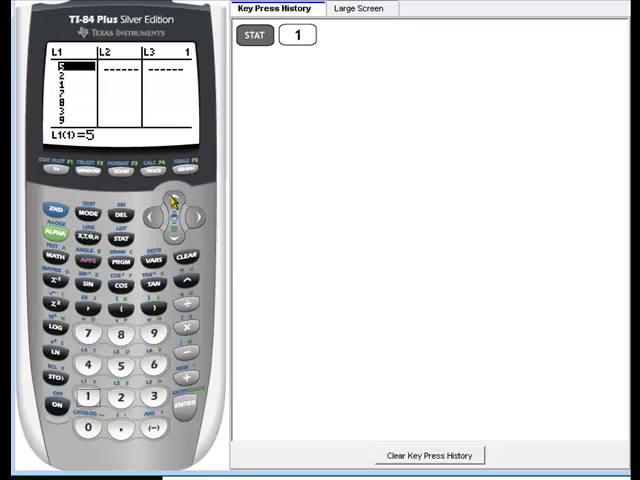
# Step: Move the cursor up onto the L1 header so the whole list {5, 2, 1, 7, 8, 3…} is selected
pyautogui.click(184, 200)
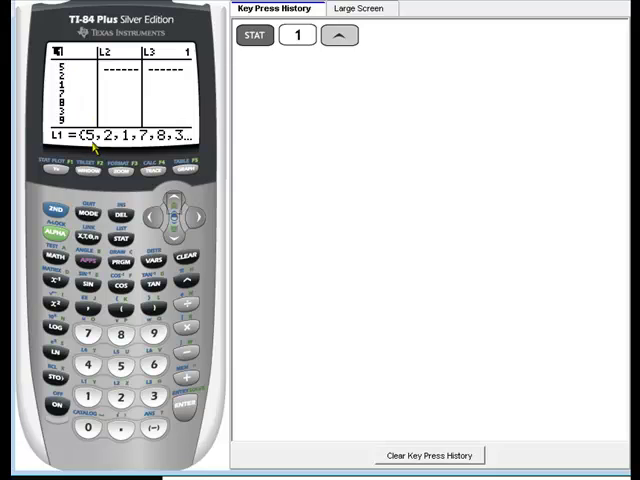
pyautogui.moveTo(170, 140)
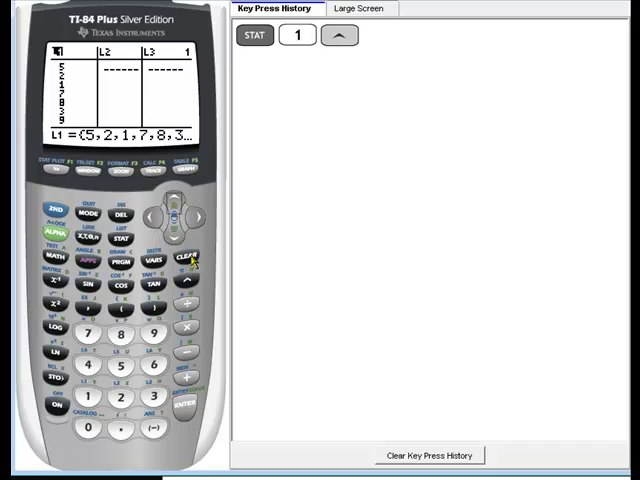
# Step: Clear all data from list L1 with CLEAR then ENTER, leaving its column empty
pyautogui.click(184, 258)
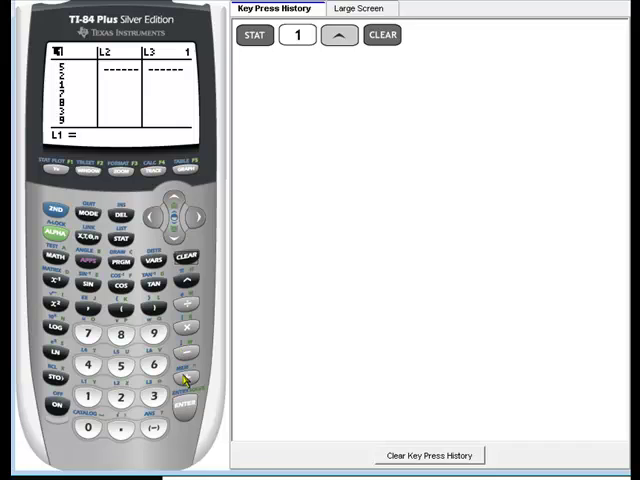
pyautogui.click(186, 408)
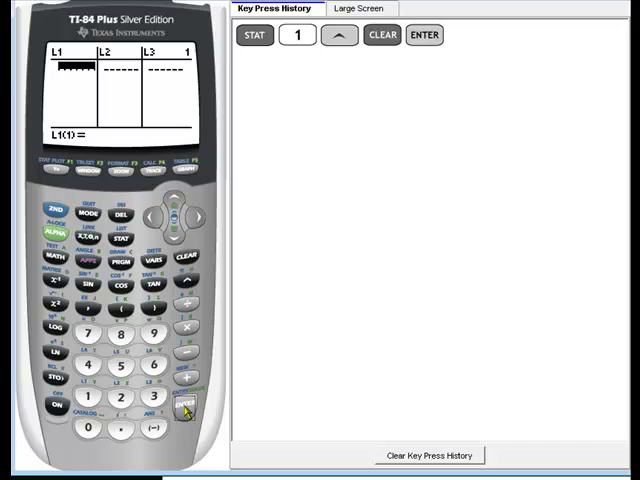
pyautogui.moveTo(332, 382)
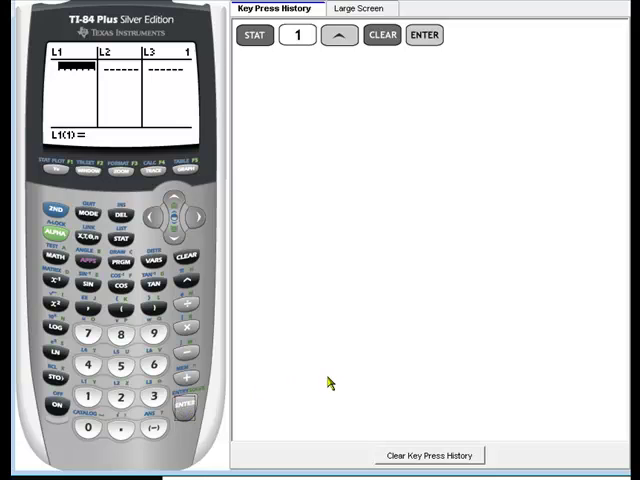
pyautogui.moveTo(448, 372)
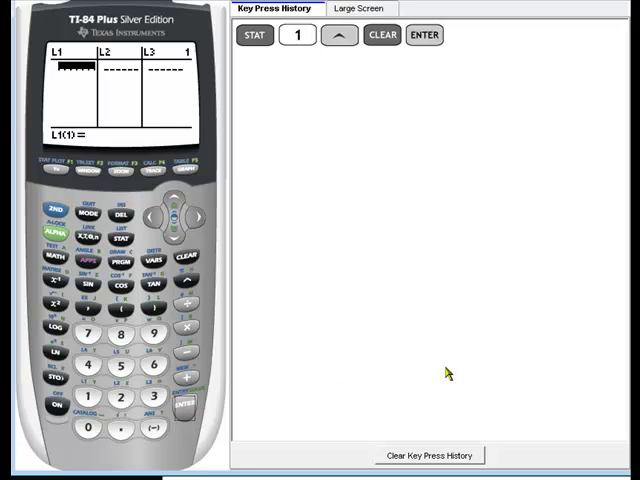